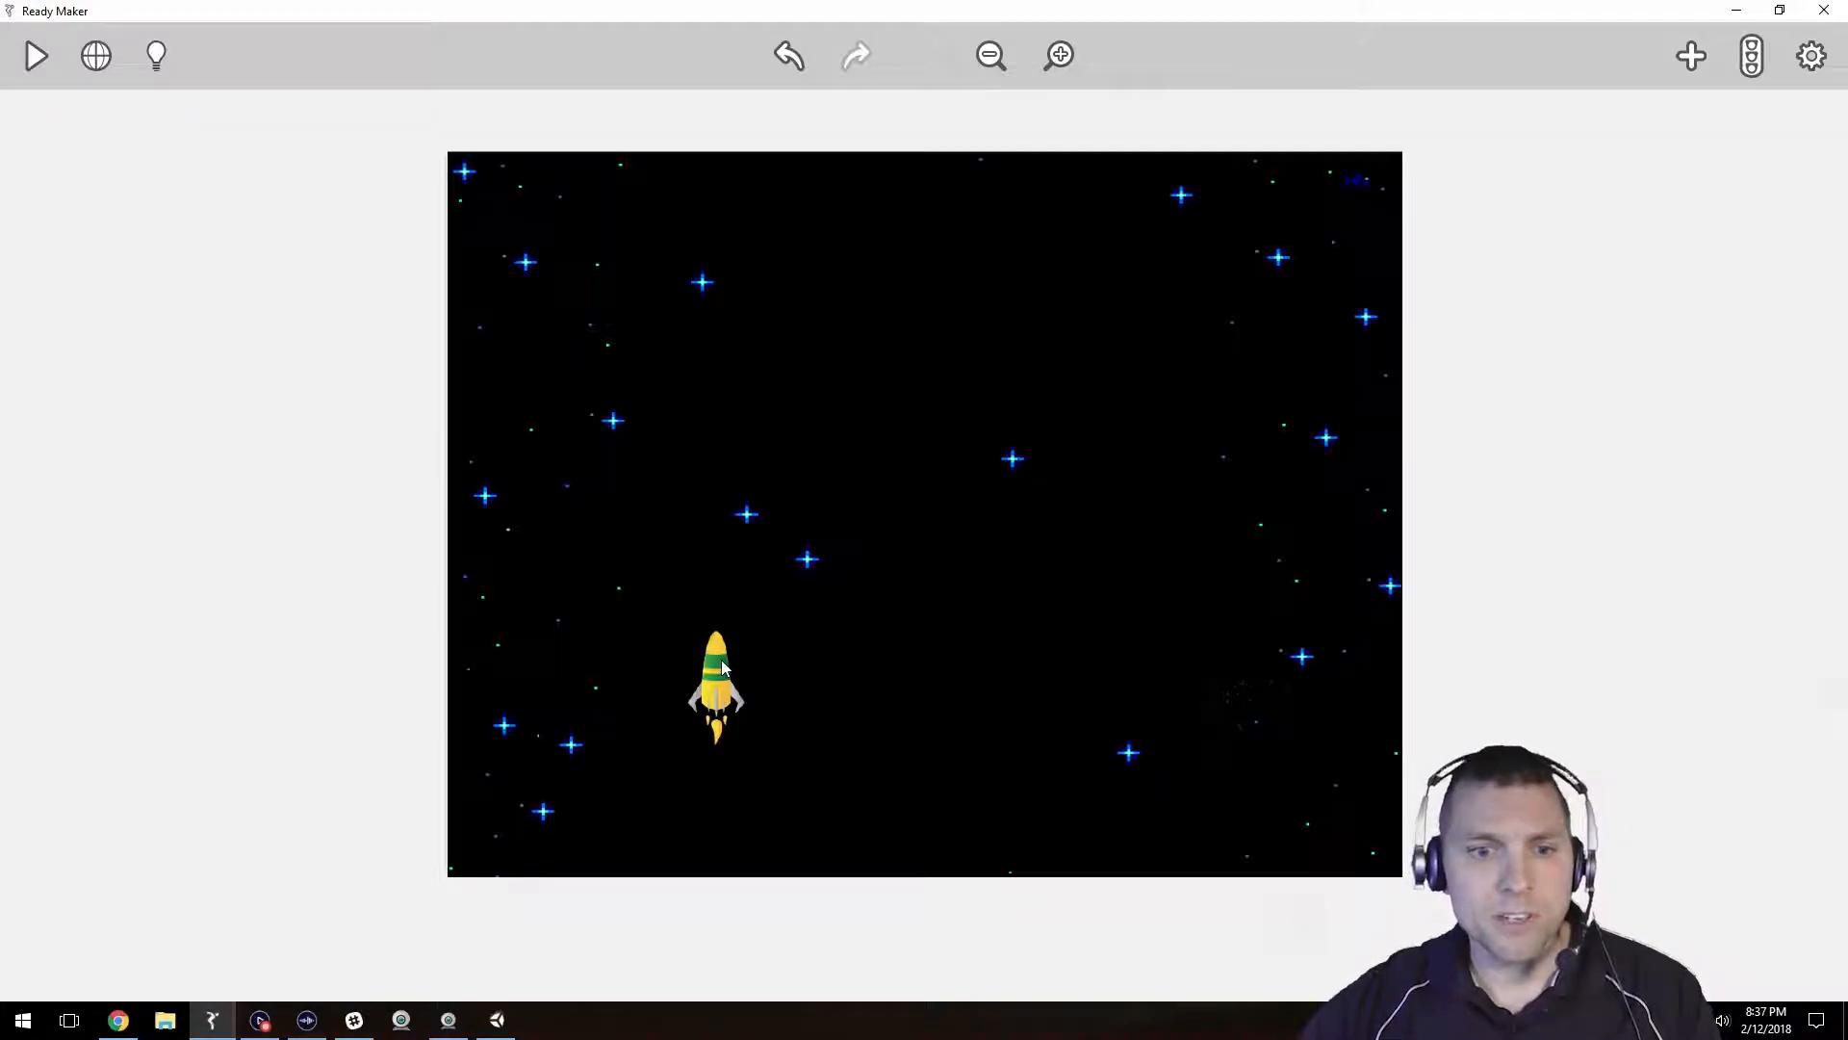
Run the rocket space scene in Ready Maker play mode
click(717, 689)
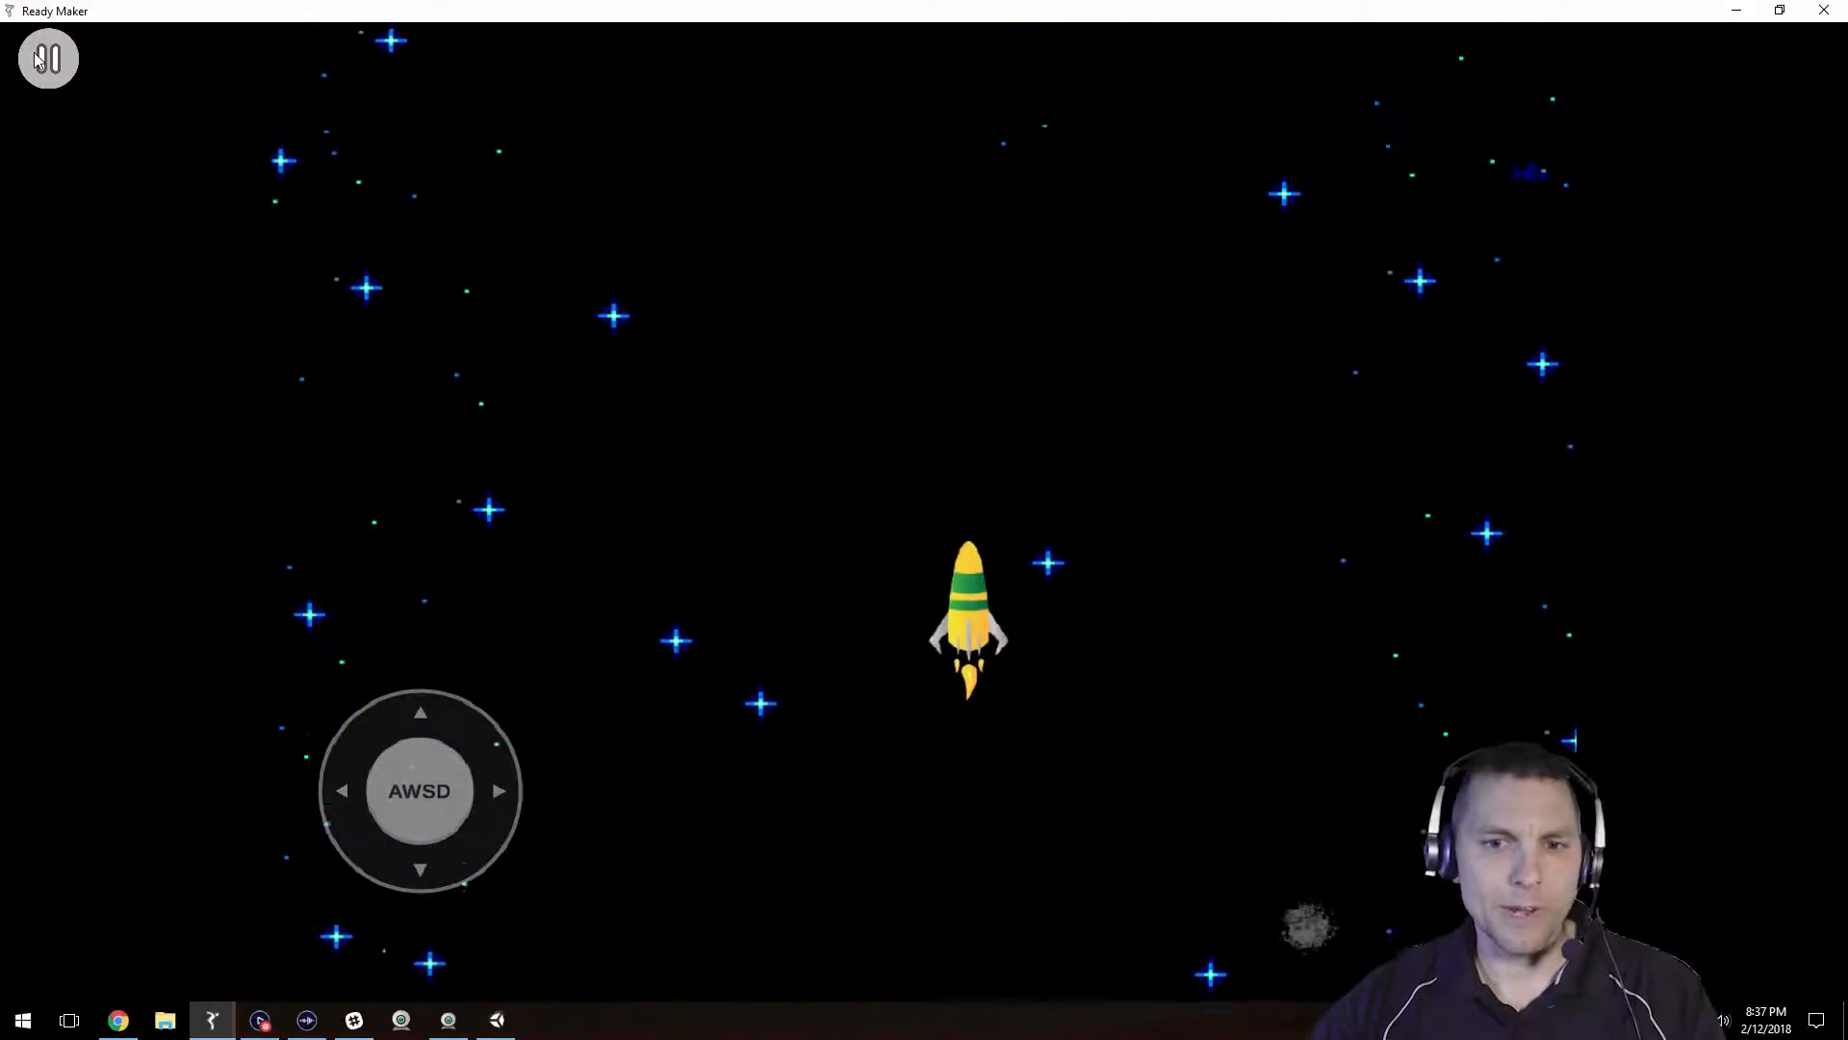
click(46, 56)
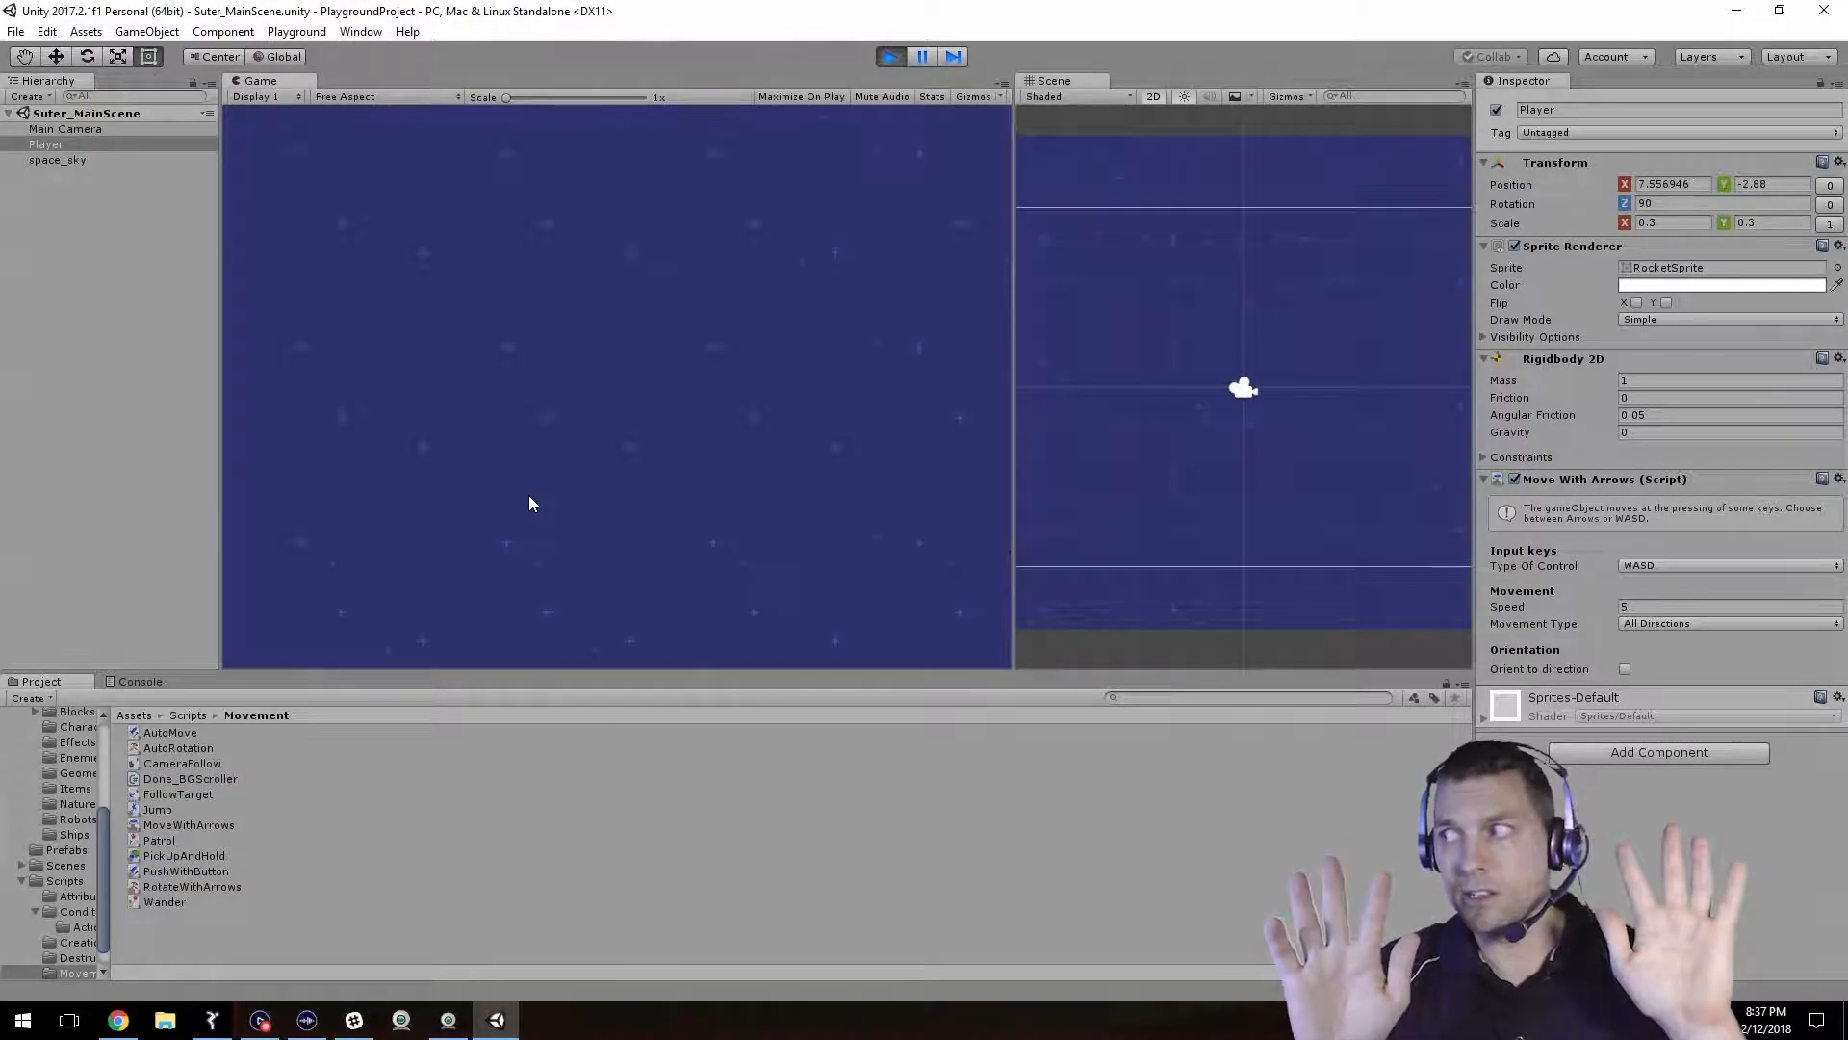
Focus the running Game view to steer the Player rocket
click(889, 56)
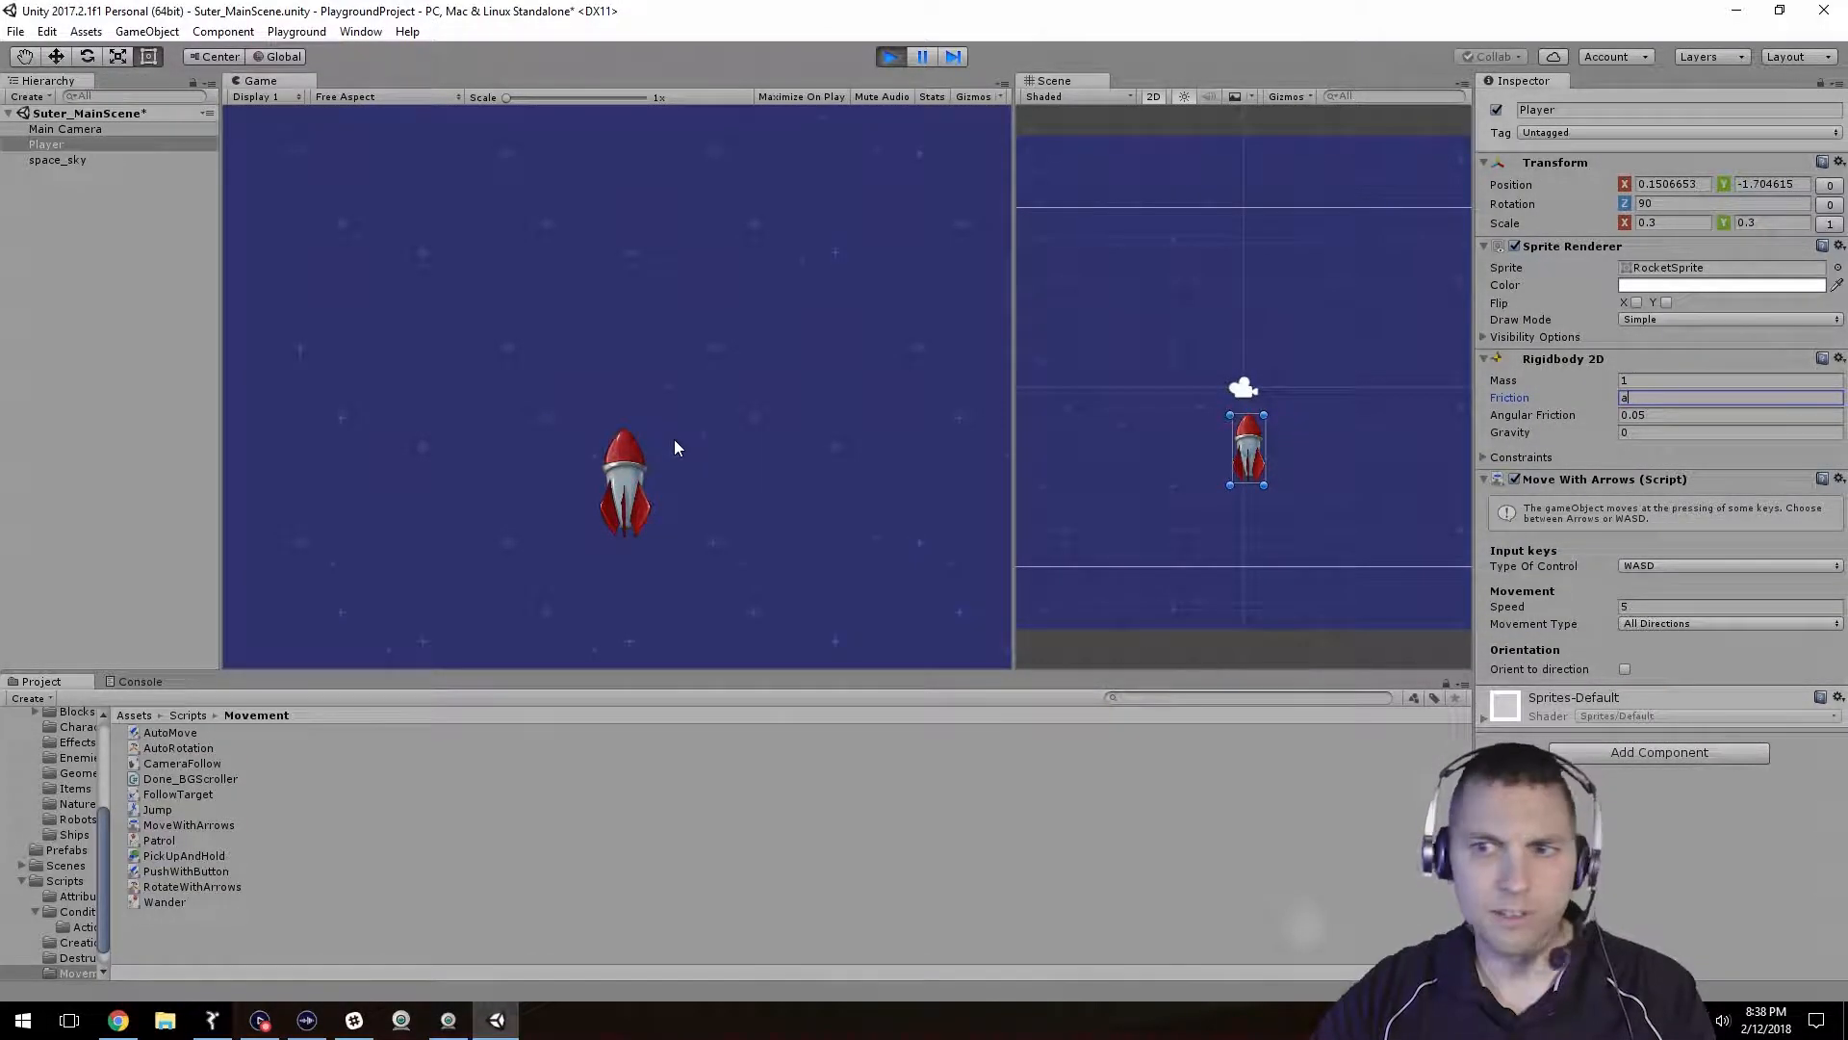
Set the Player's Rigidbody 2D Friction to 0.1 while the game runs
text(0.1?)
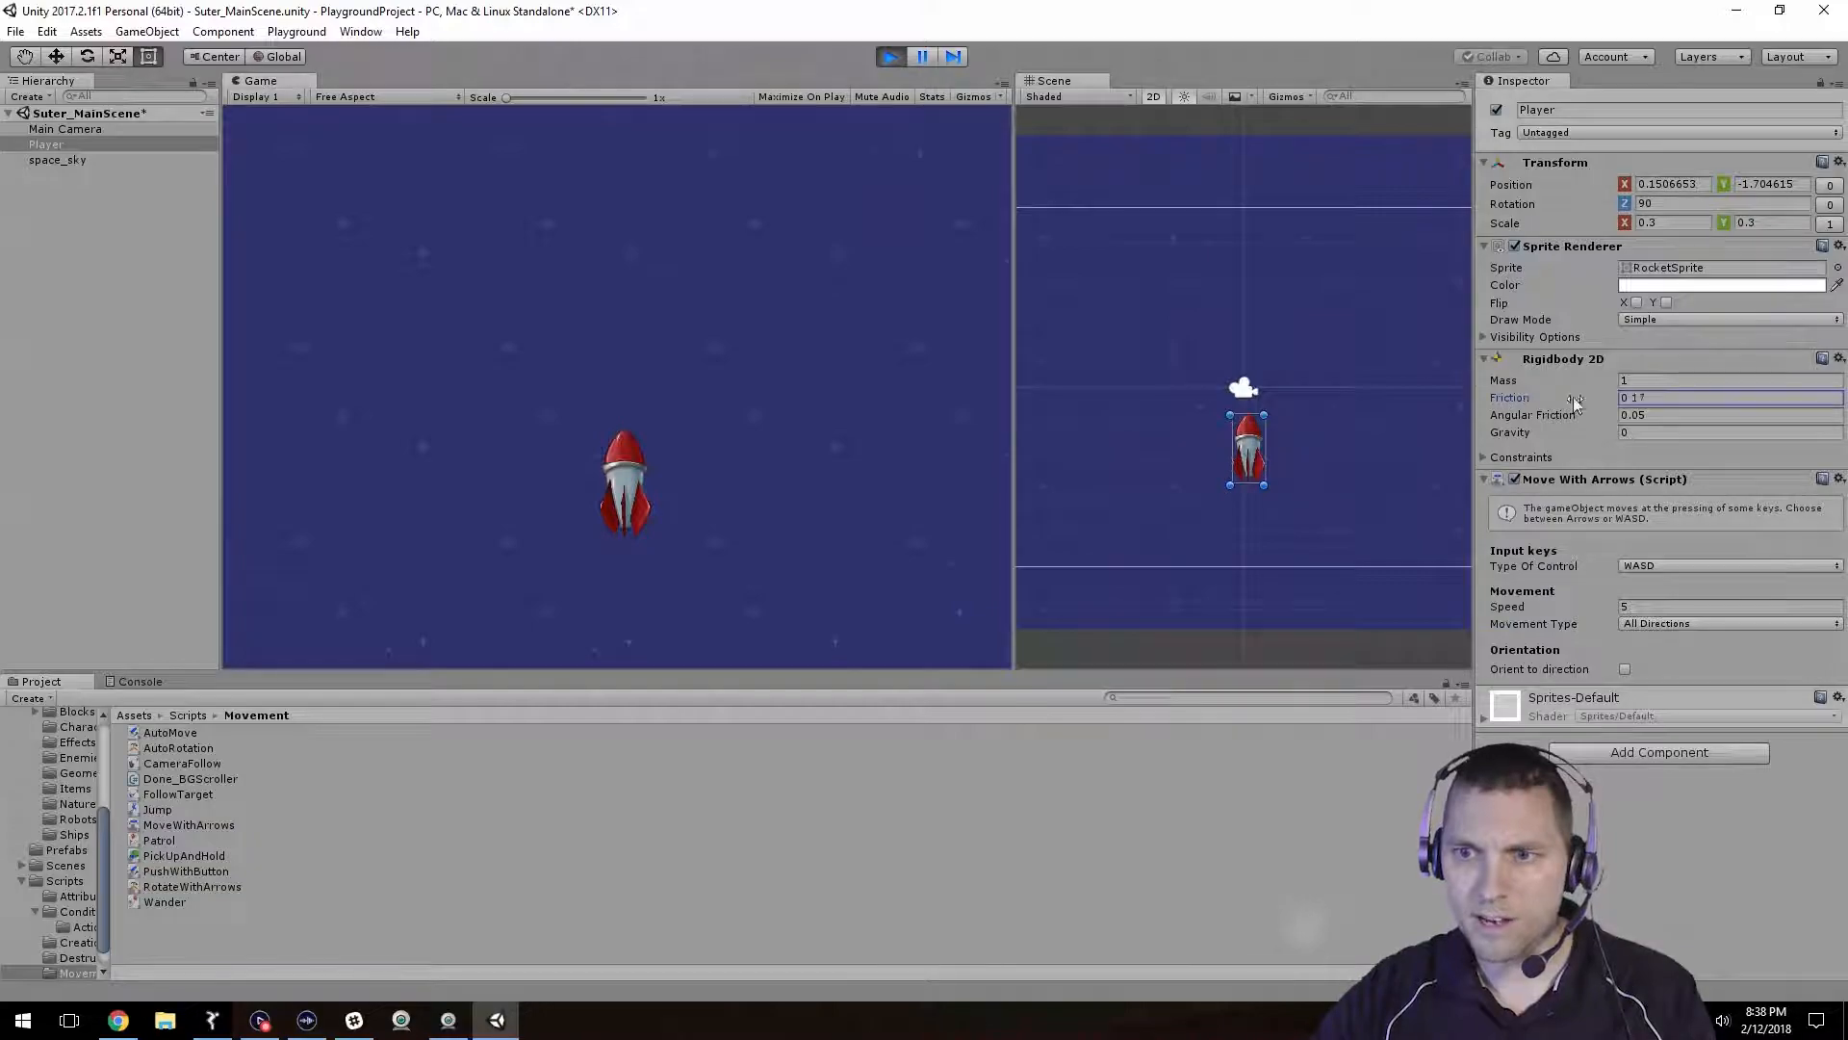